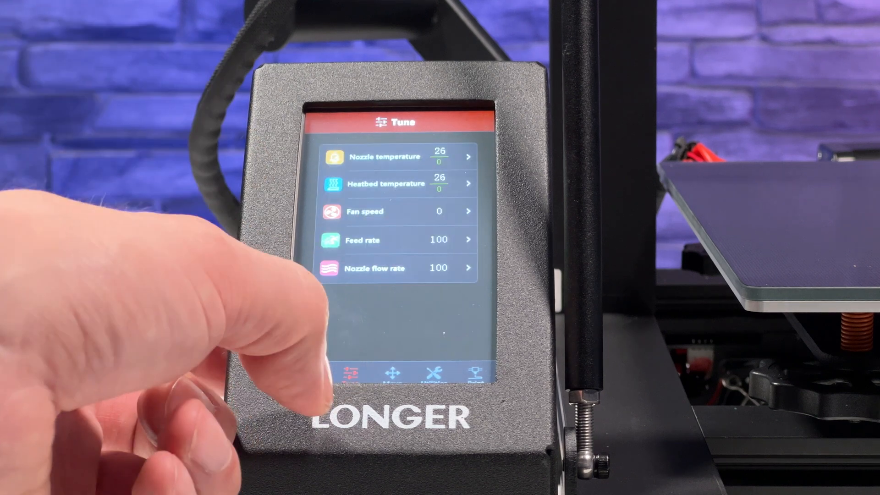
# Navigate from the Tune screen through Home to the Utilities page with its Filament options.
pyautogui.click(352, 373)
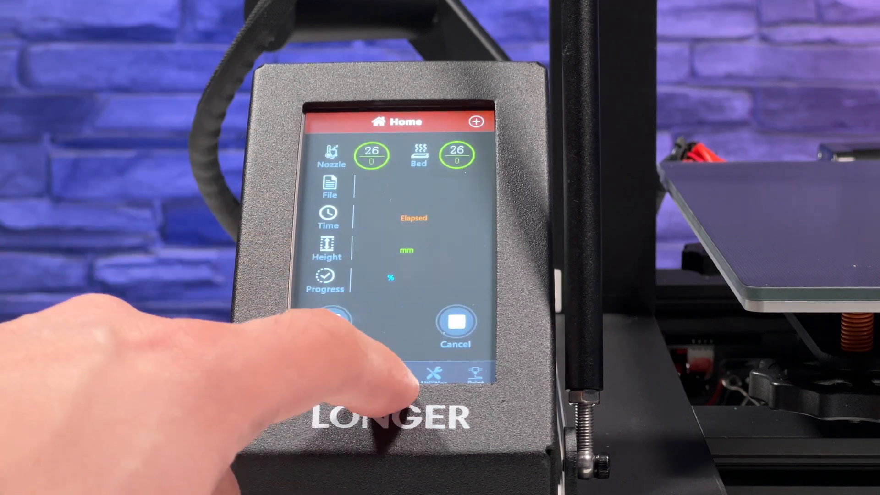
pyautogui.click(435, 373)
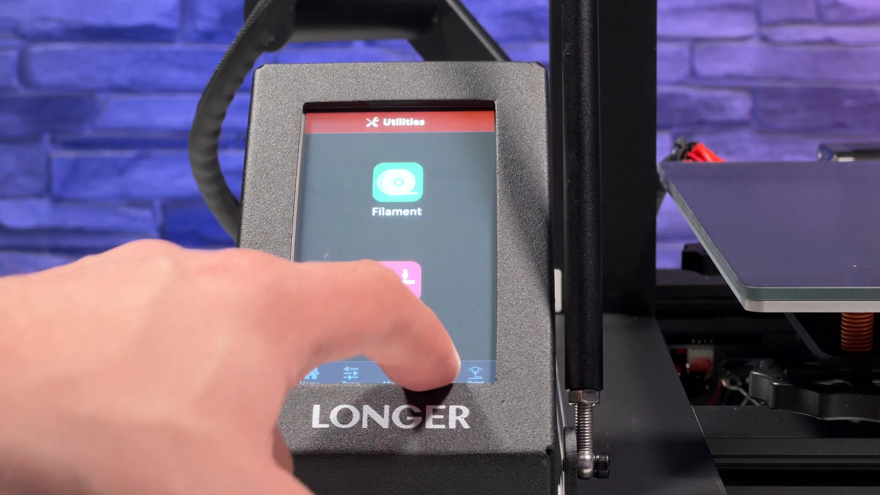